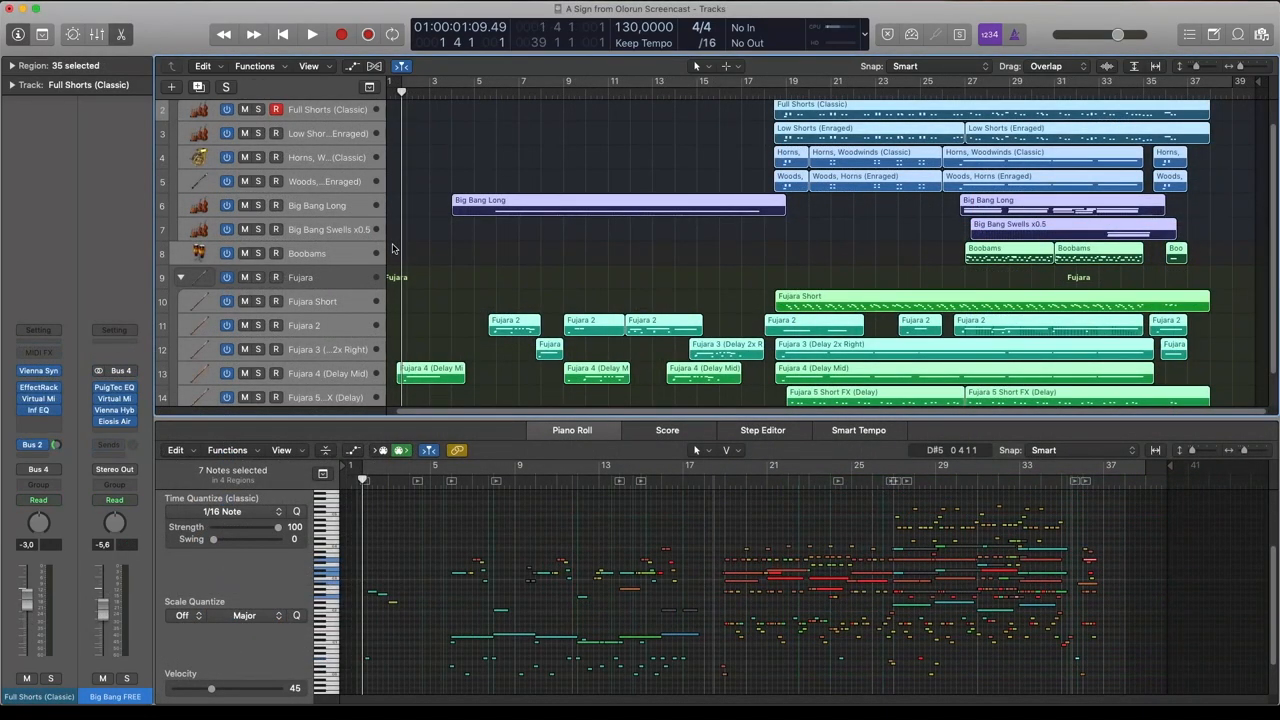
Close the Piano Roll and show the Synchron Player for Fujara 3 (Delay 2x Right)
click(312, 32)
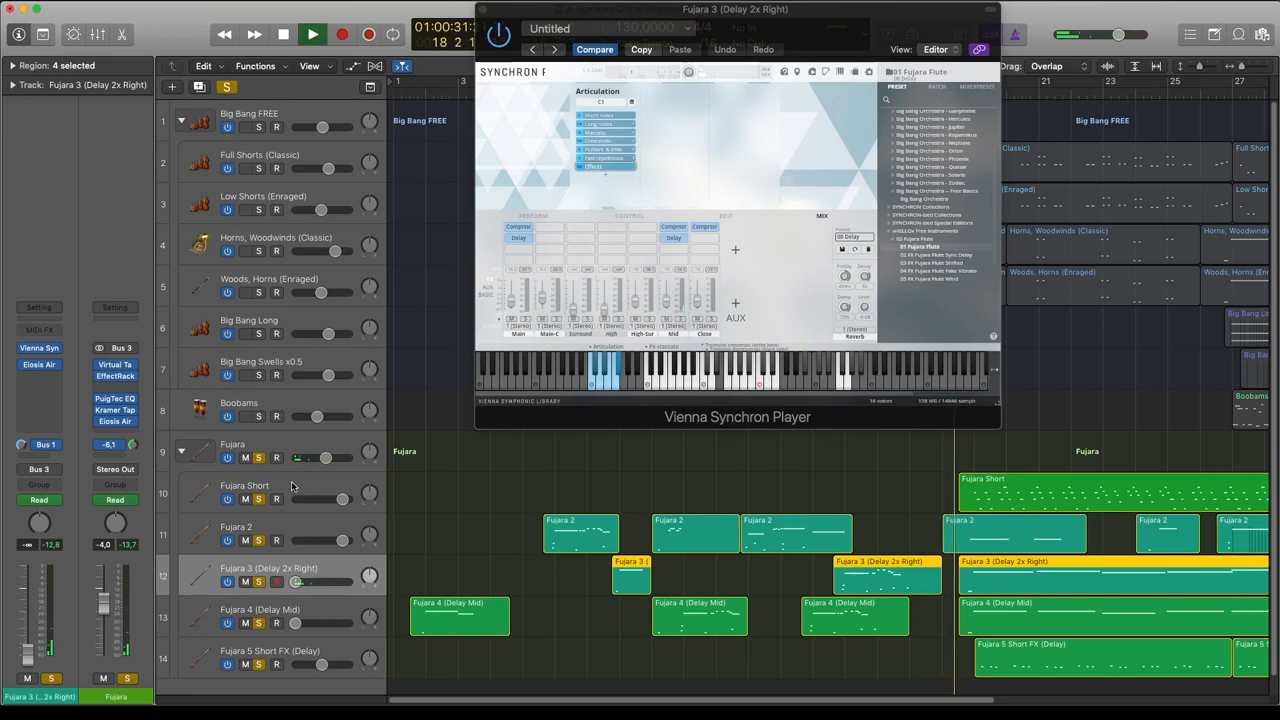
Review the Fujara Short and Fujara 2 patches, then return to Fujara 3 (Delay 2x Right)
click(244, 492)
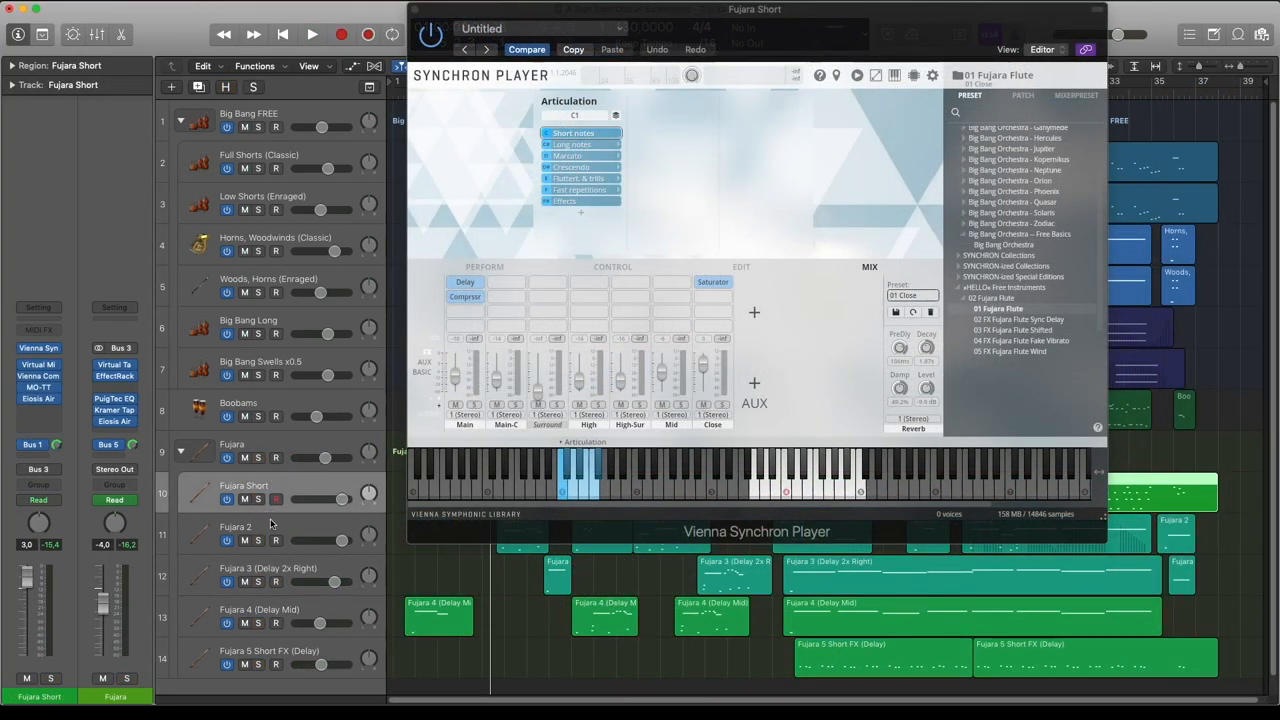
click(236, 528)
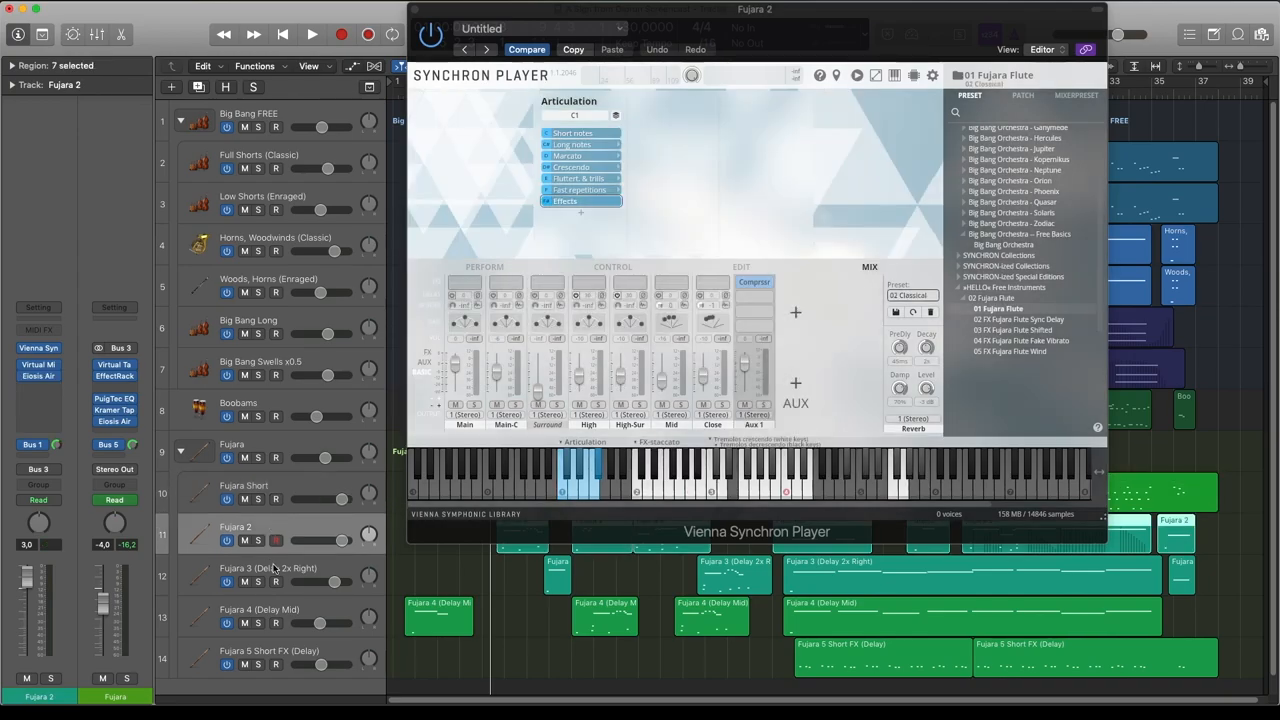
click(268, 568)
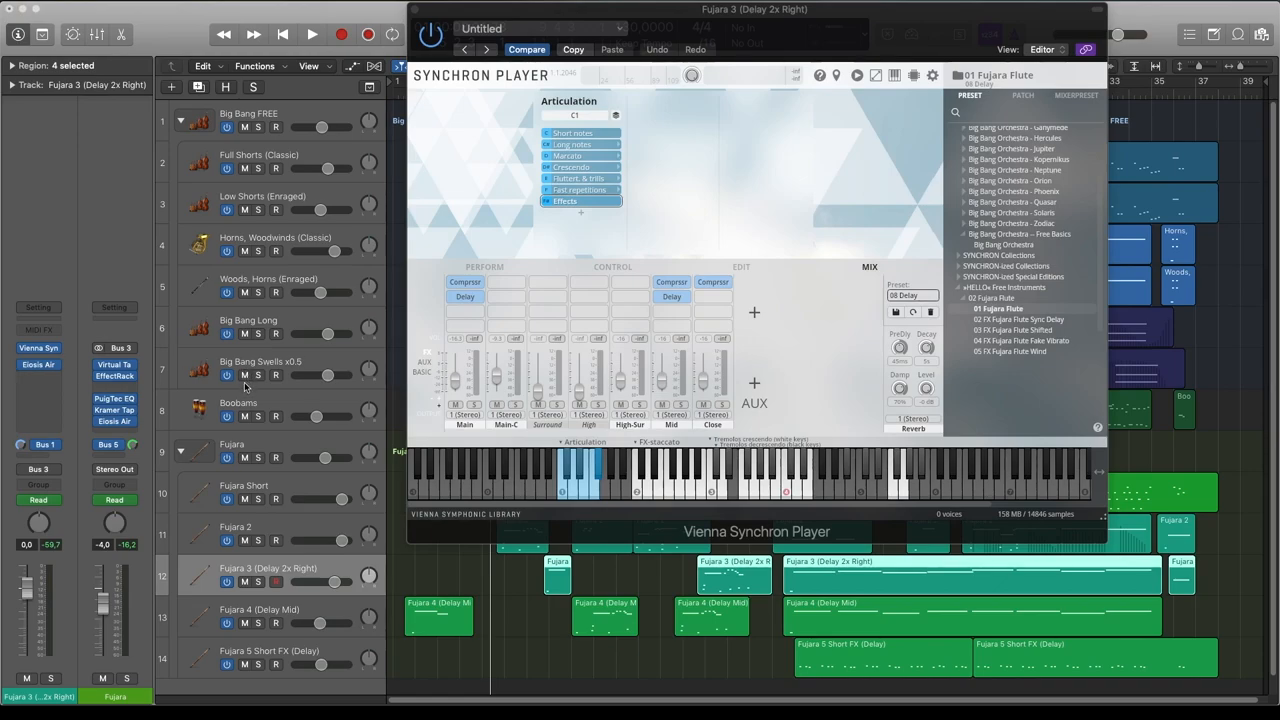
mouse_move(244, 388)
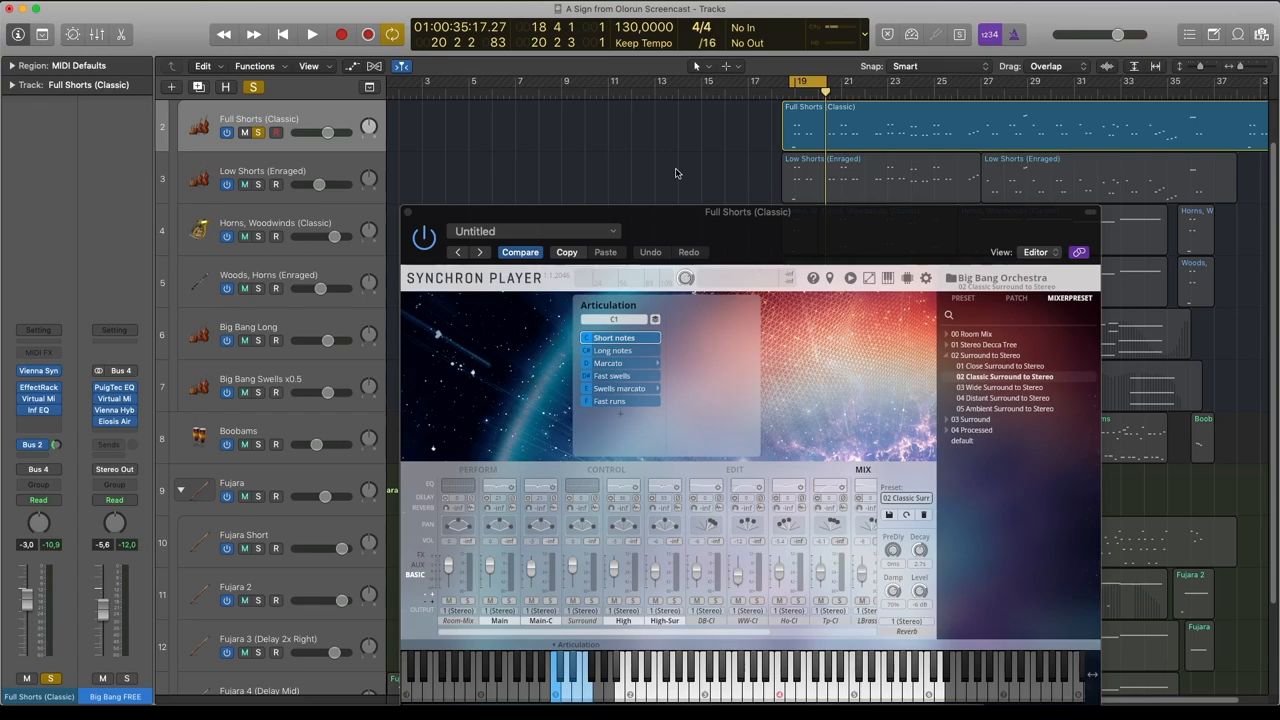
Audition the Low Shorts (Enraged) section with playback before viewing Horns, Woodwinds (Classic)
click(312, 32)
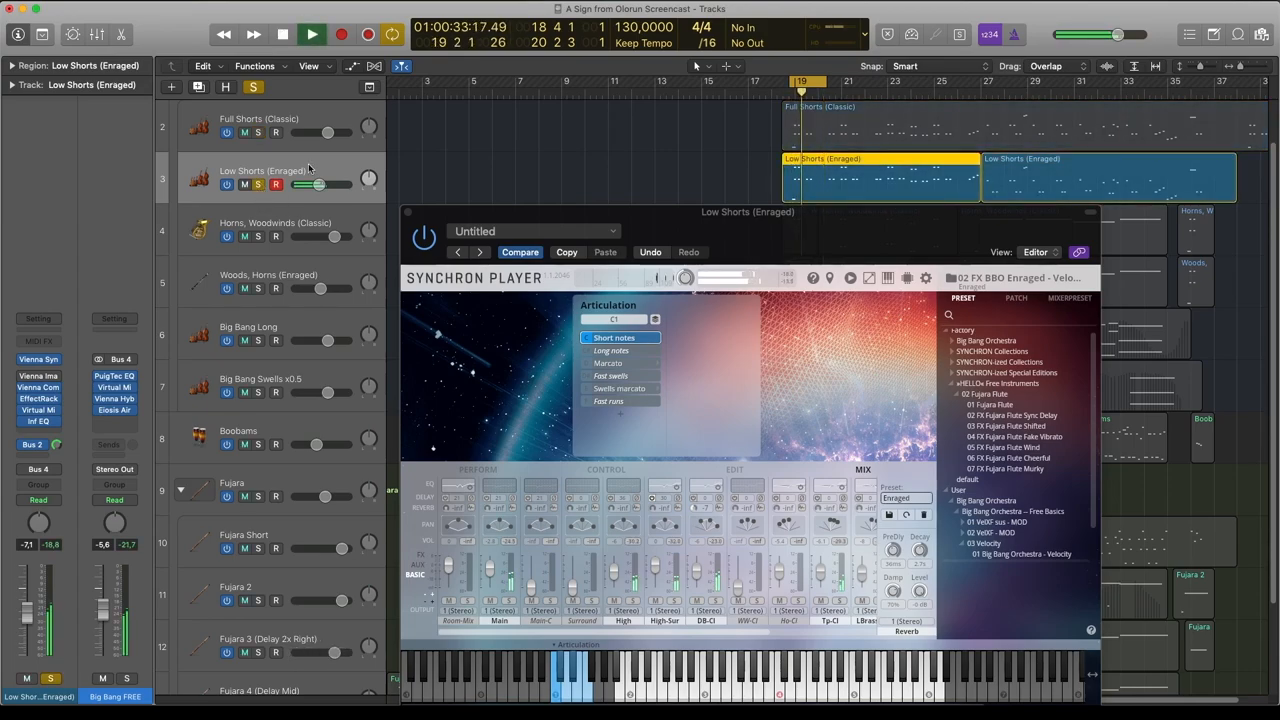
click(282, 32)
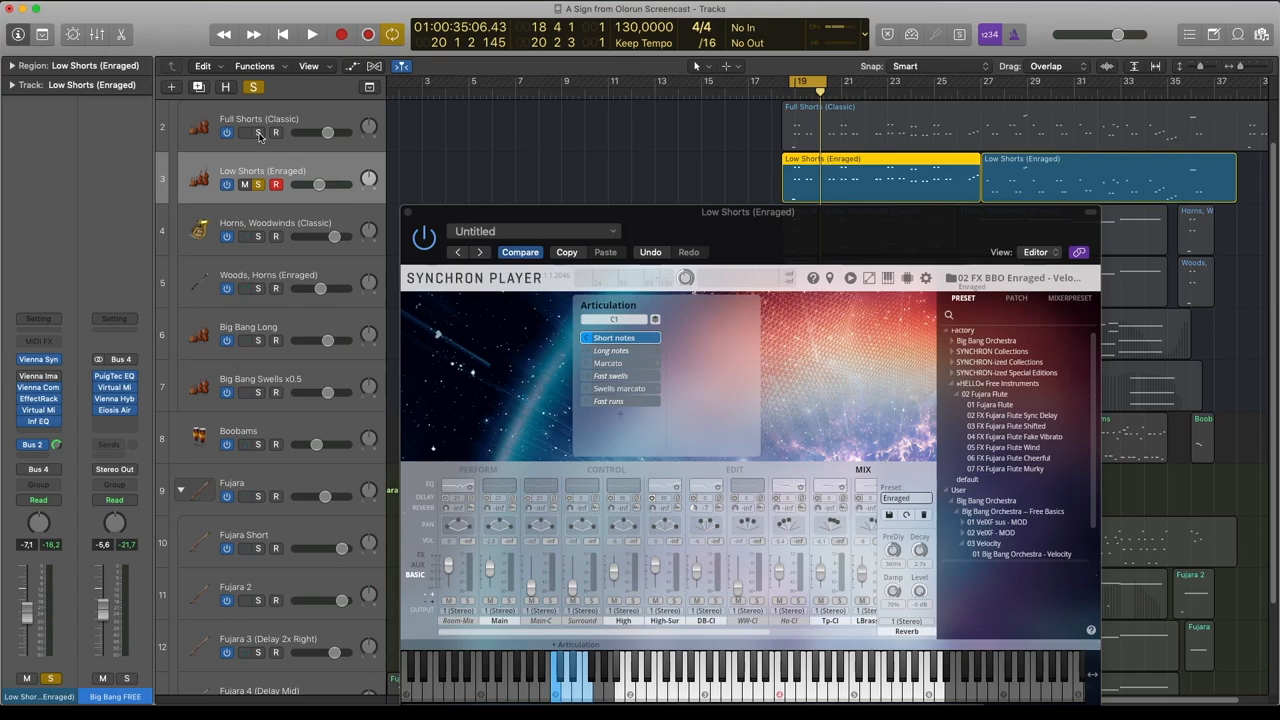
click(312, 32)
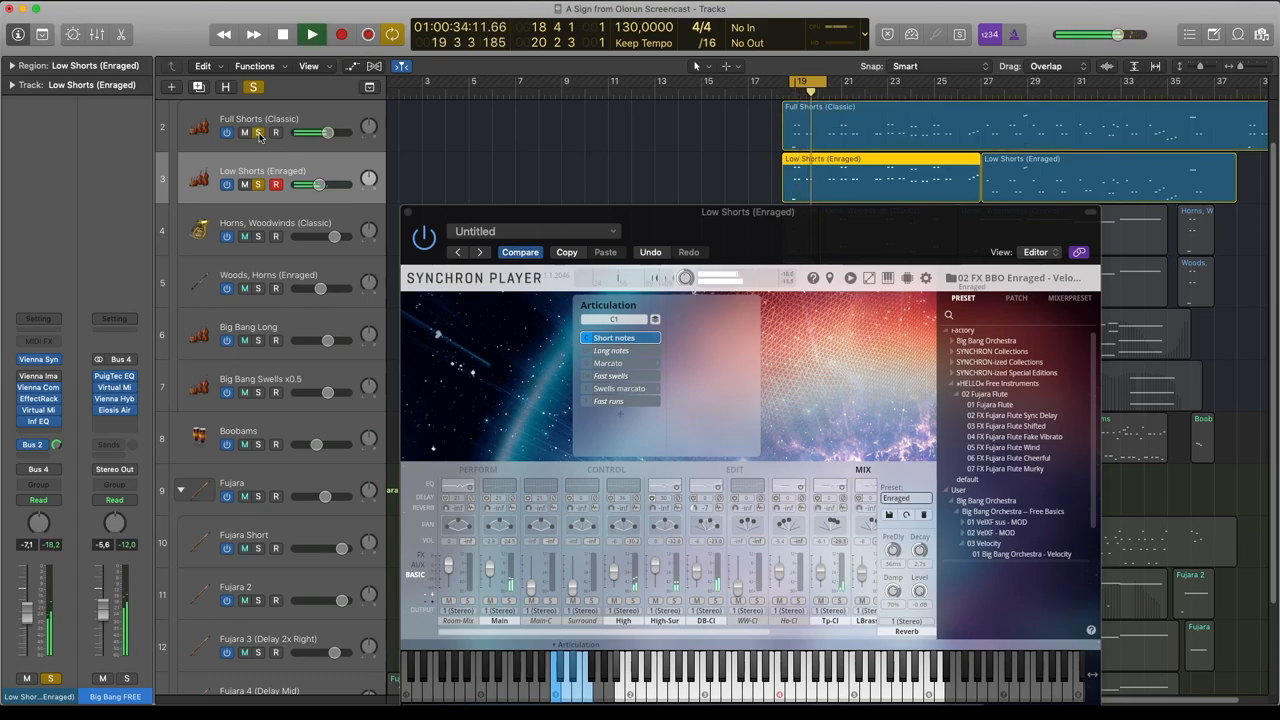
click(284, 32)
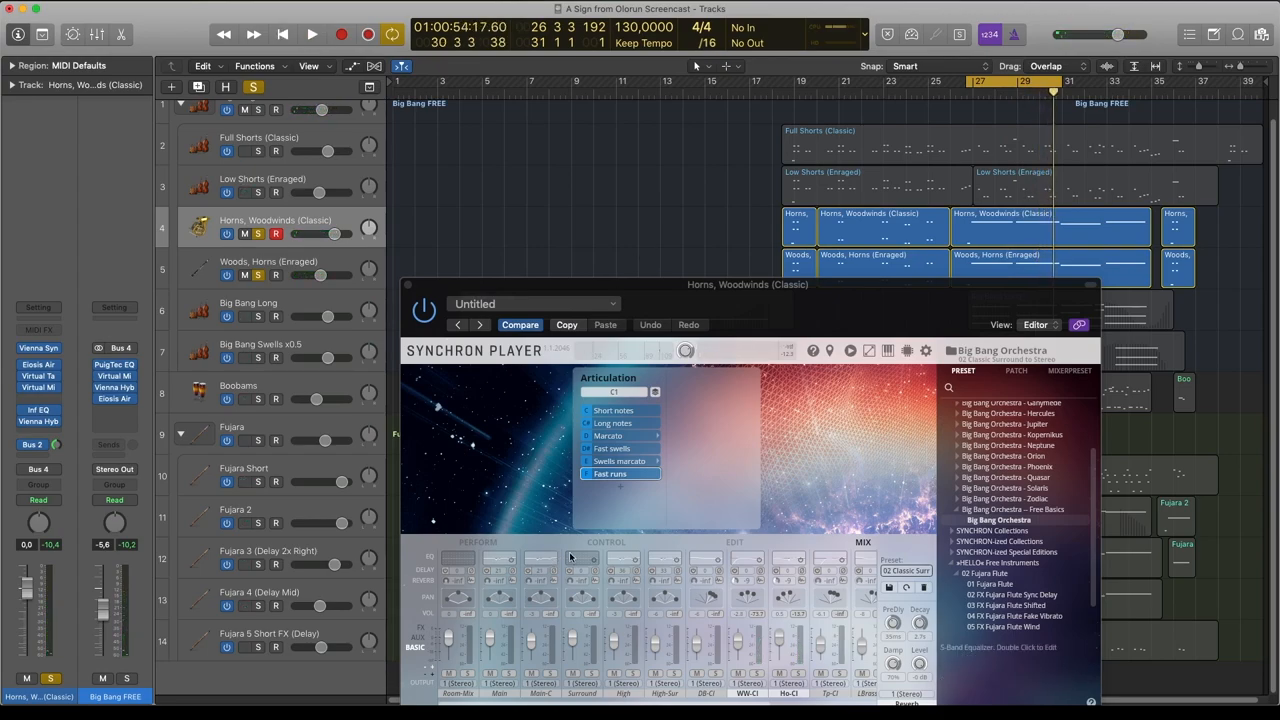
mouse_move(740, 680)
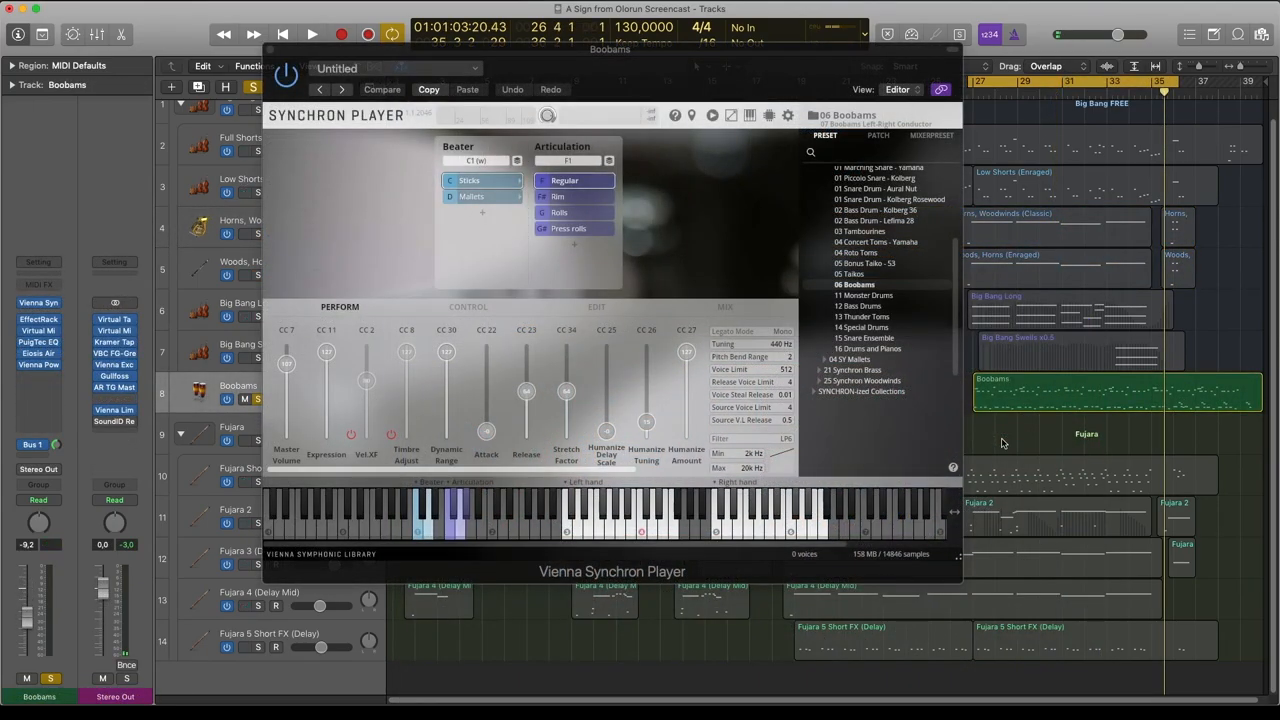
Play the Boobams track while viewing its Synchron Player and Power Pan Pro panner
click(312, 32)
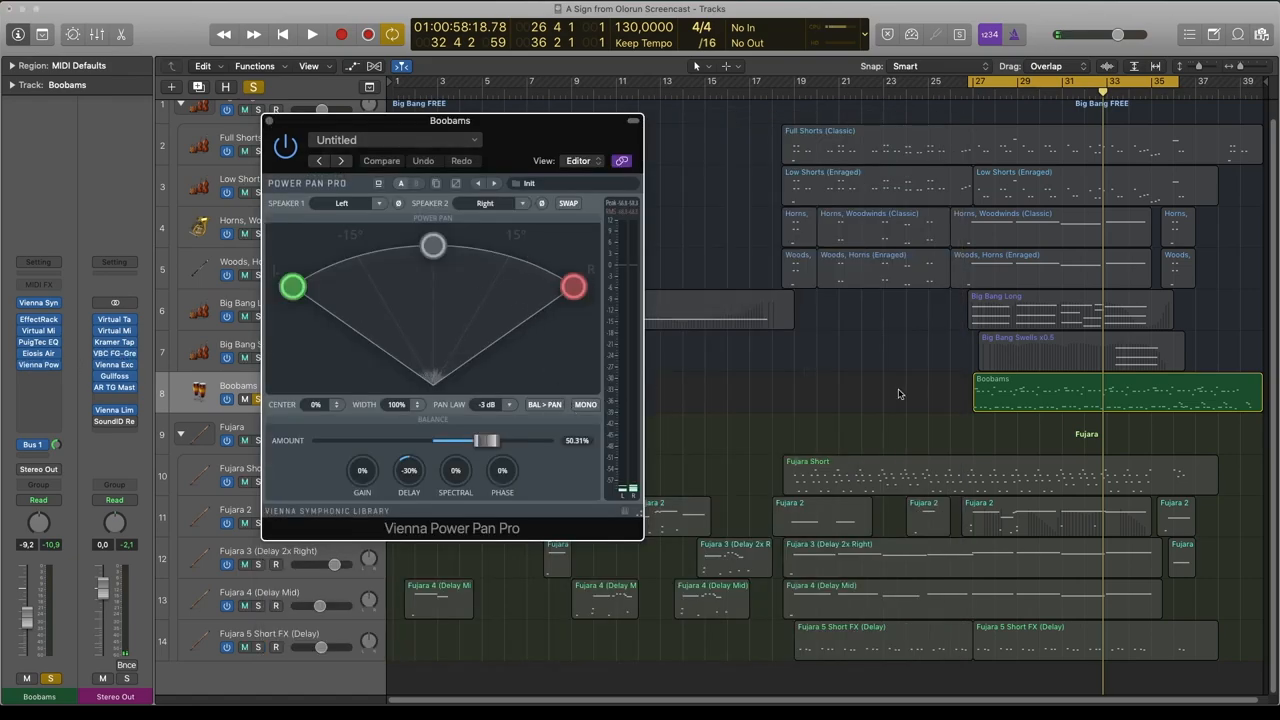
mouse_move(408, 470)
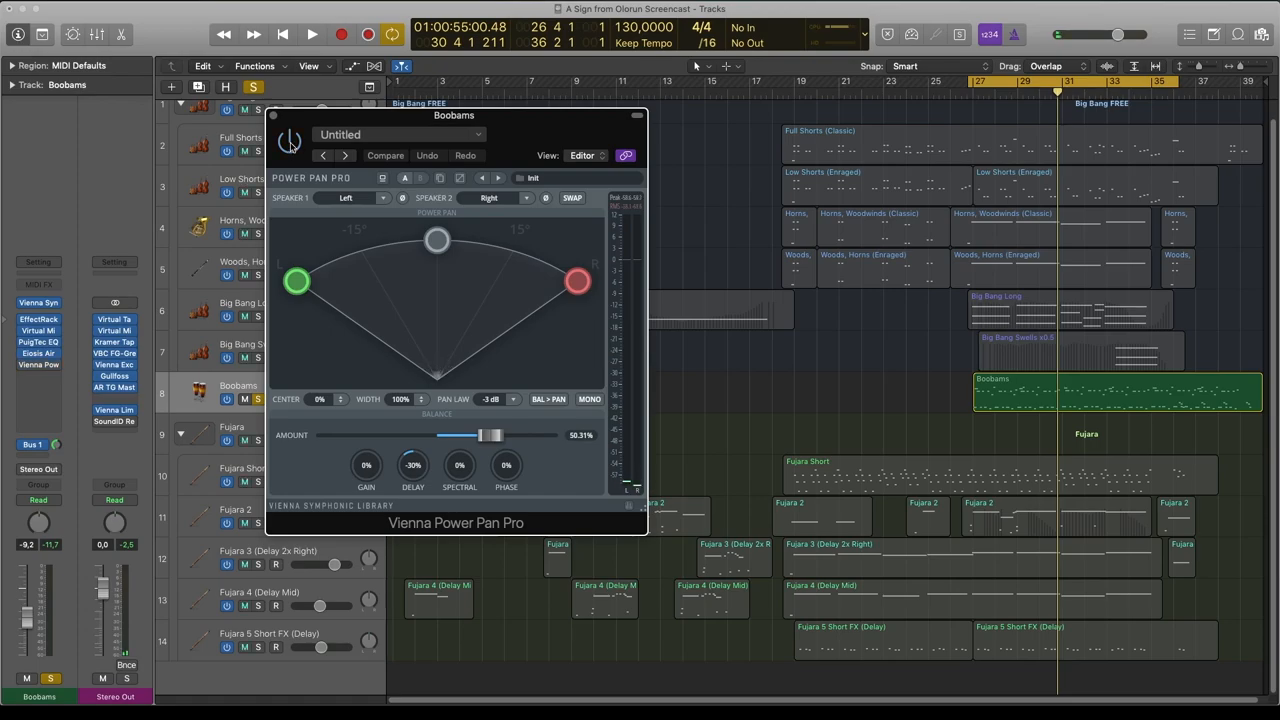
Audition the Boobams panning, then stop playback before the full Mixer is shown
click(312, 32)
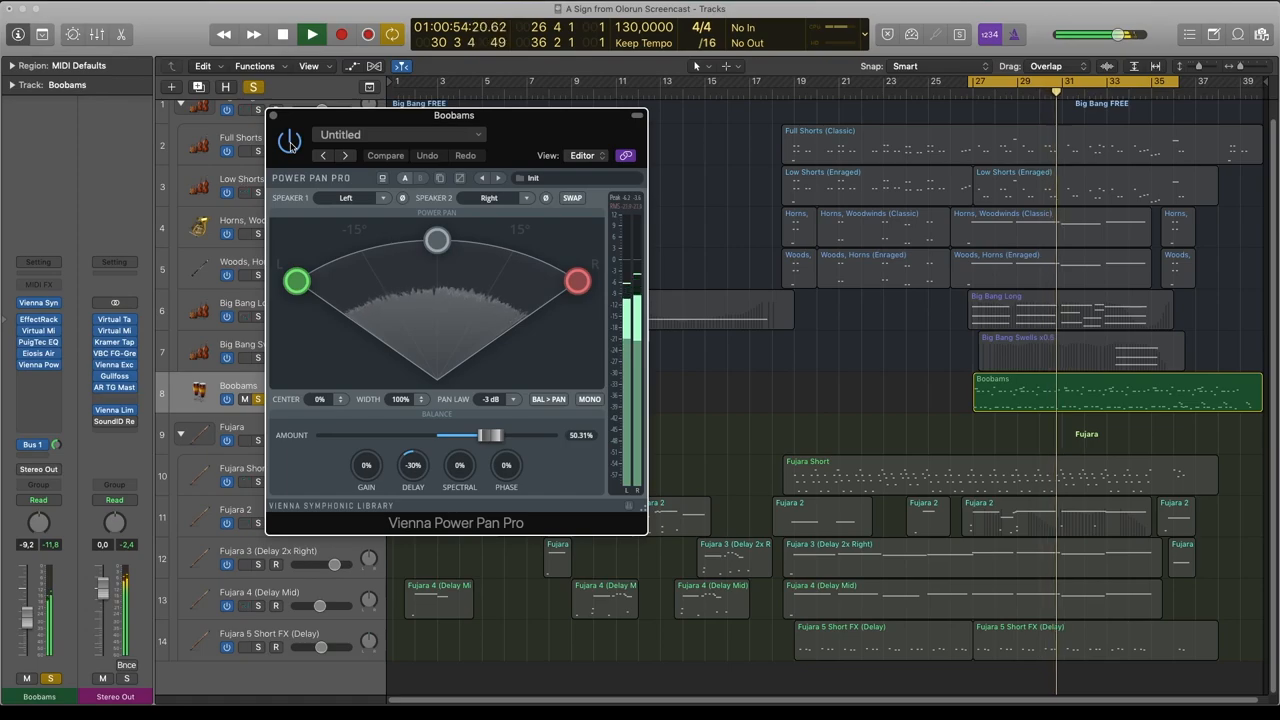
click(312, 32)
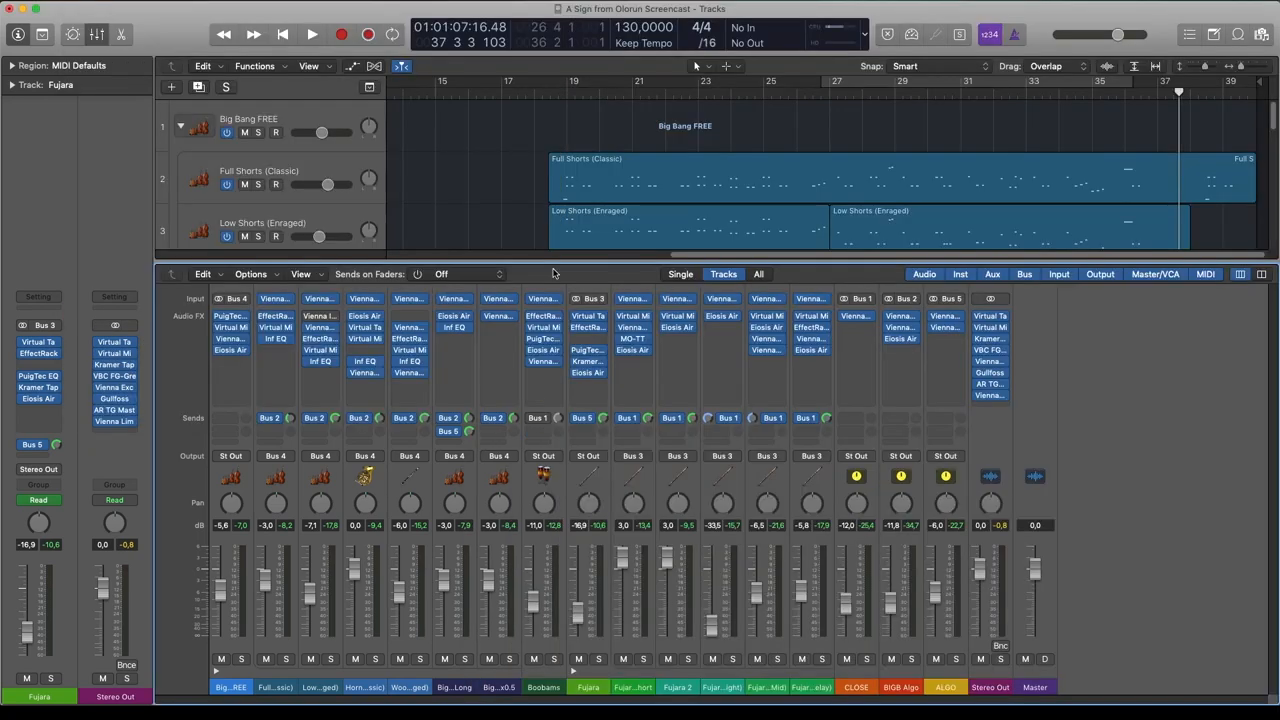
mouse_move(524, 292)
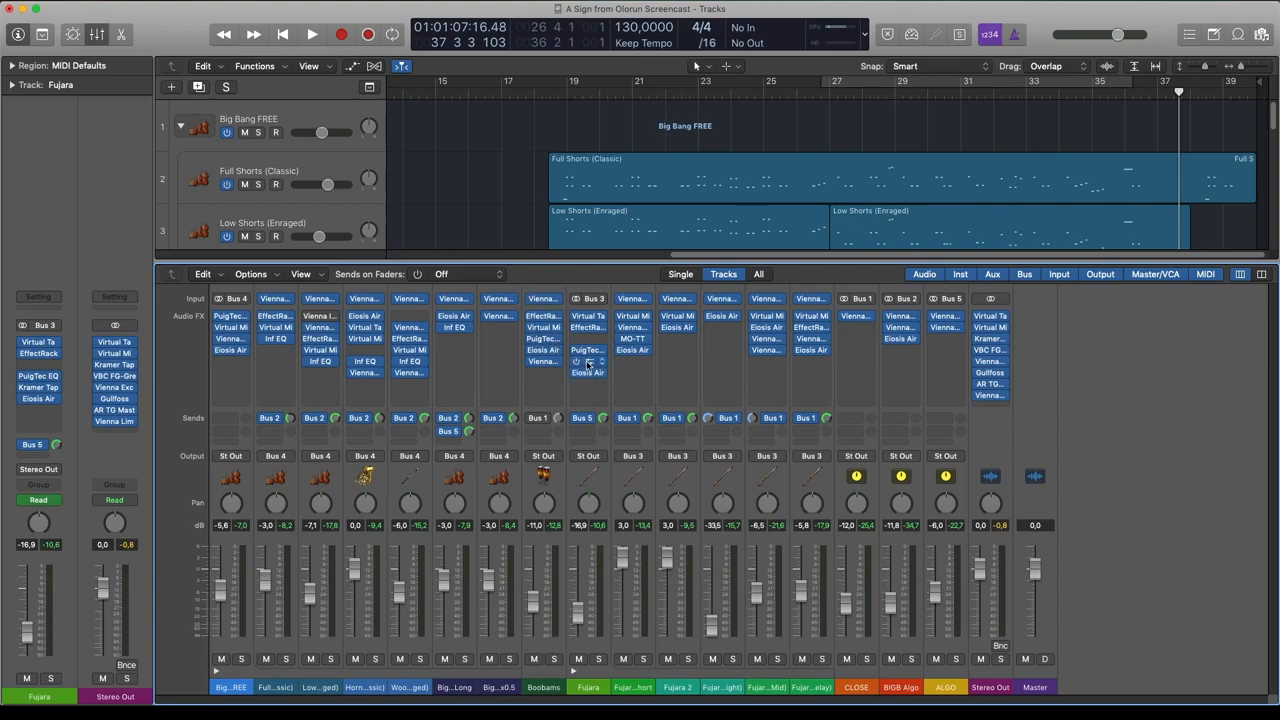
Show the Virtual Mix Rack with FG-116 compressors on the Full Shorts (Classic) channel
click(588, 350)
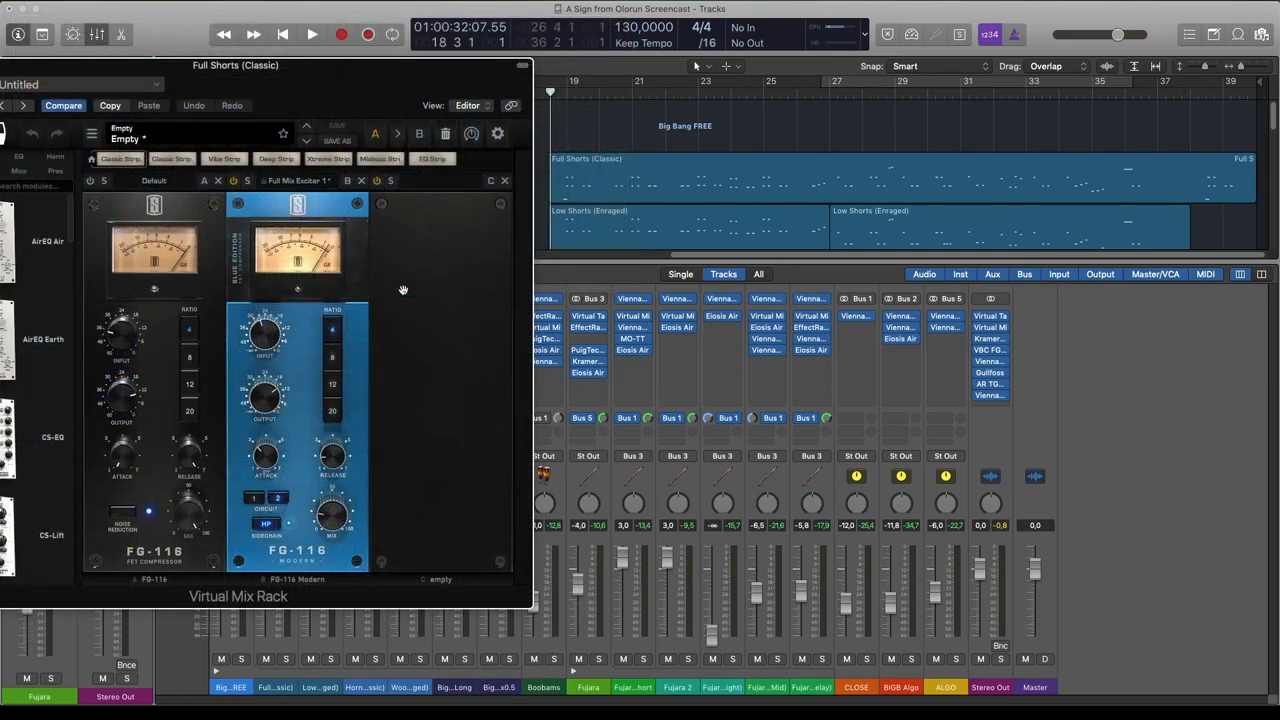
mouse_move(424, 278)
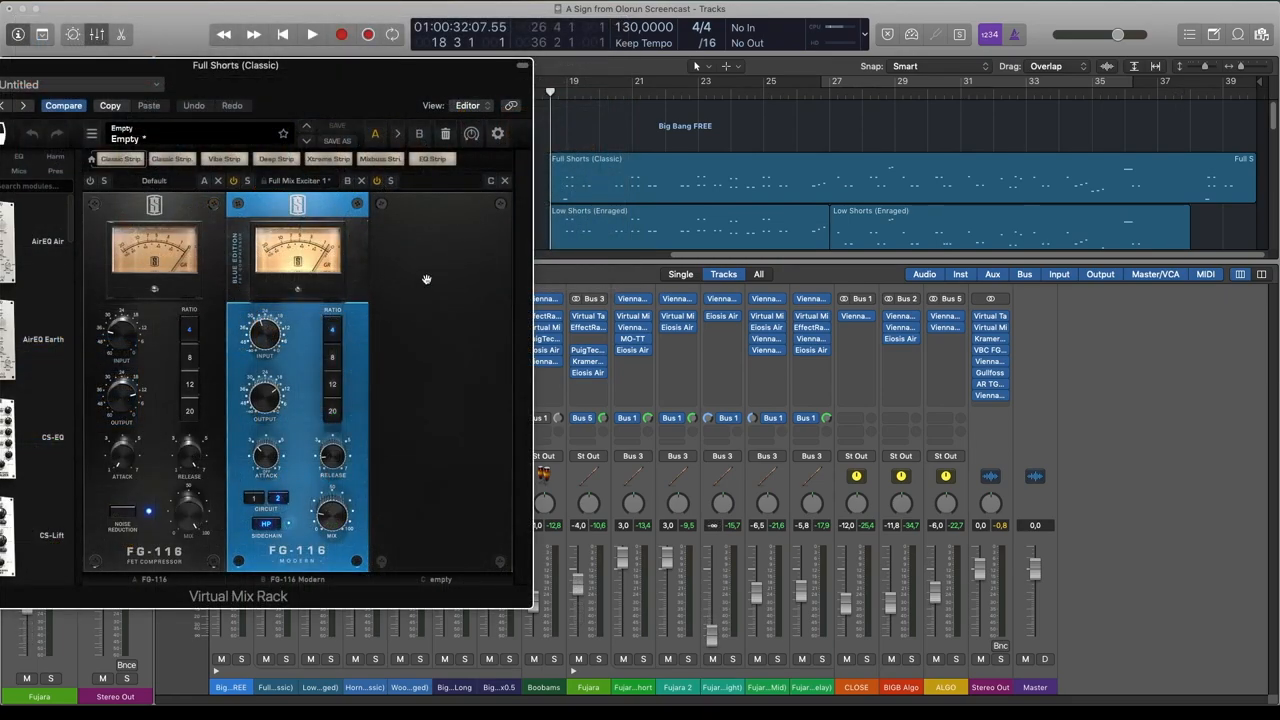